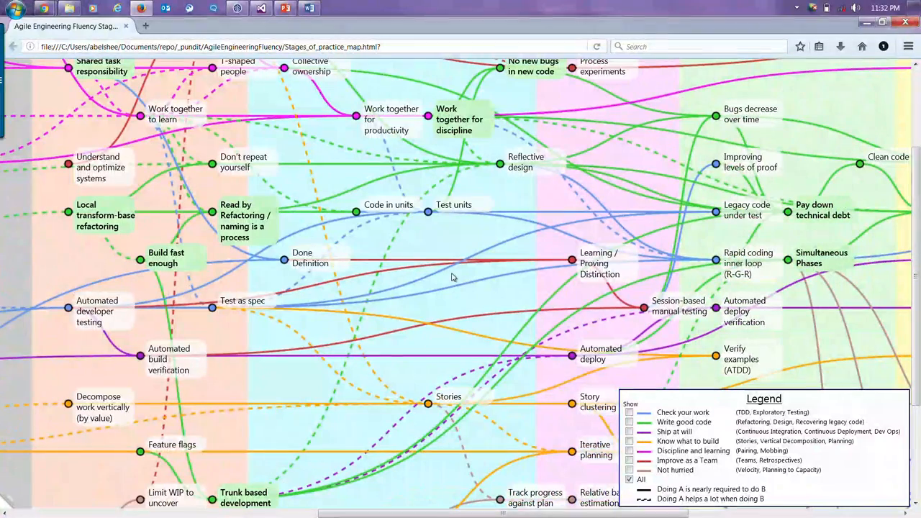
pyautogui.moveTo(774, 114)
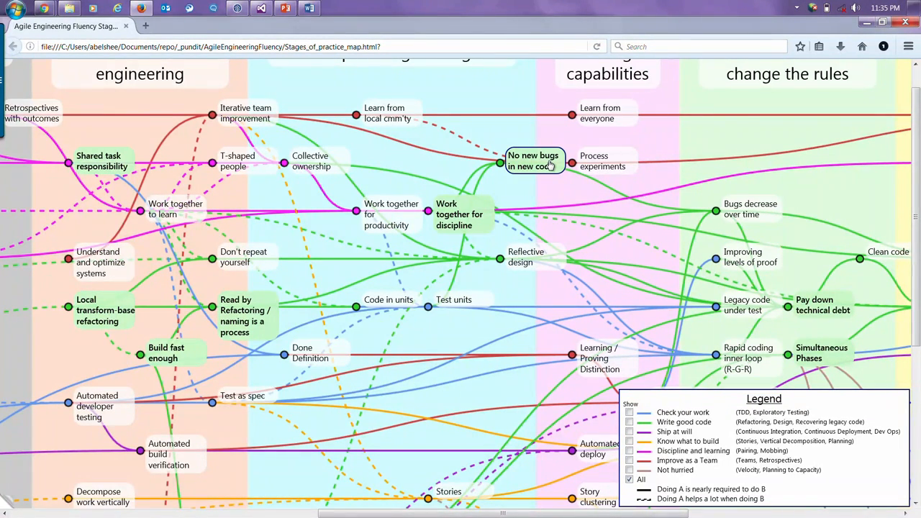
pyautogui.moveTo(479, 194)
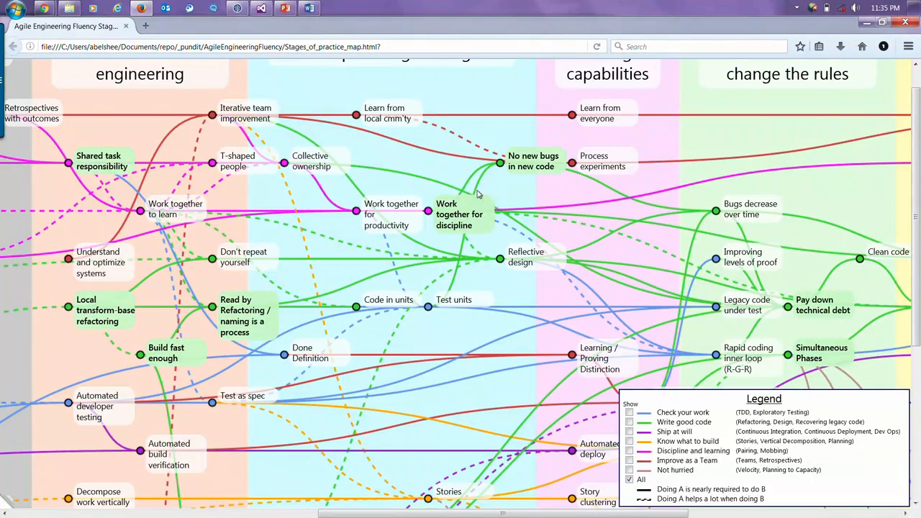
pyautogui.moveTo(329, 271)
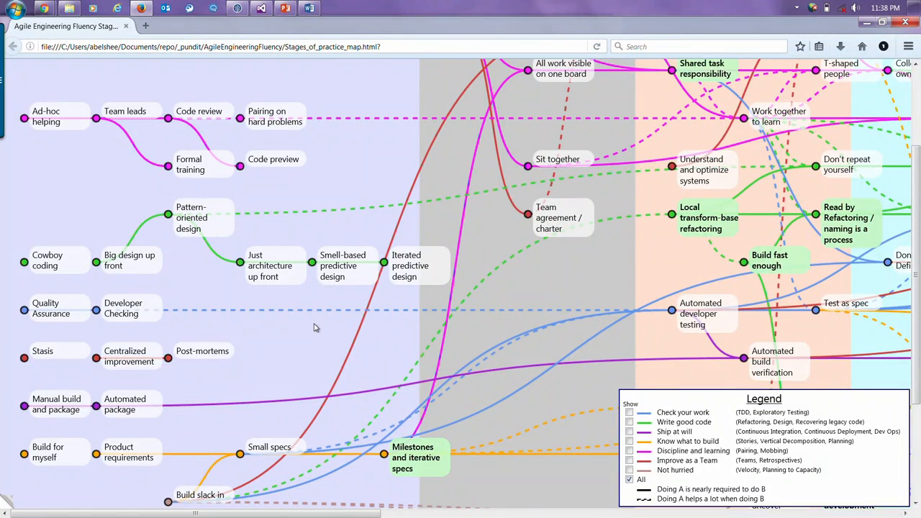
pyautogui.scroll(-3)
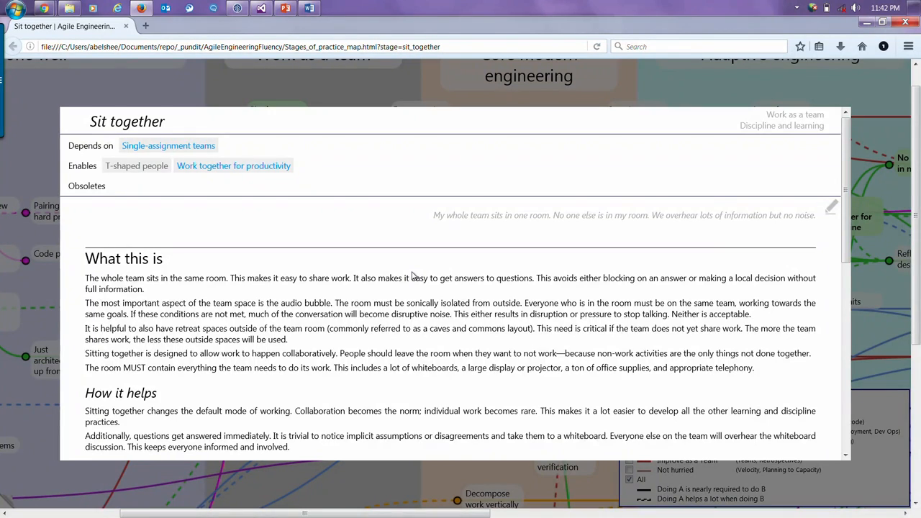
pyautogui.scroll(-3)
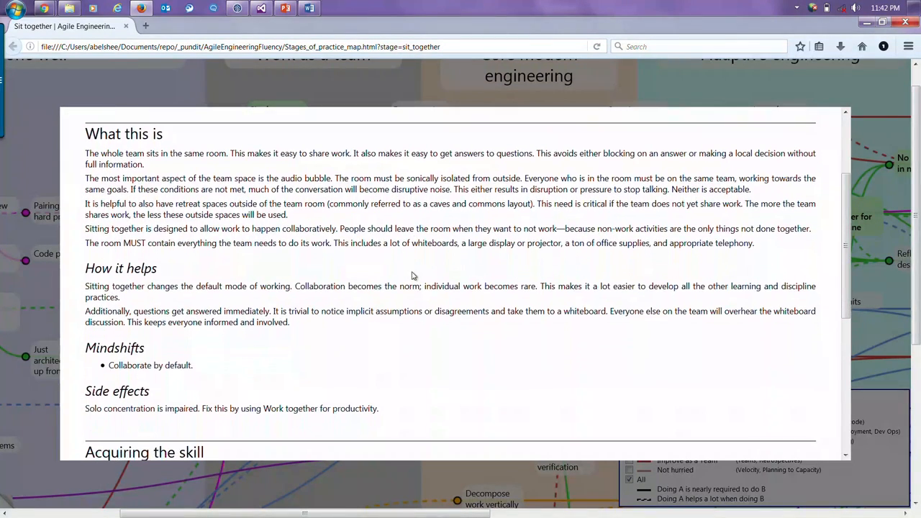
pyautogui.scroll(-3)
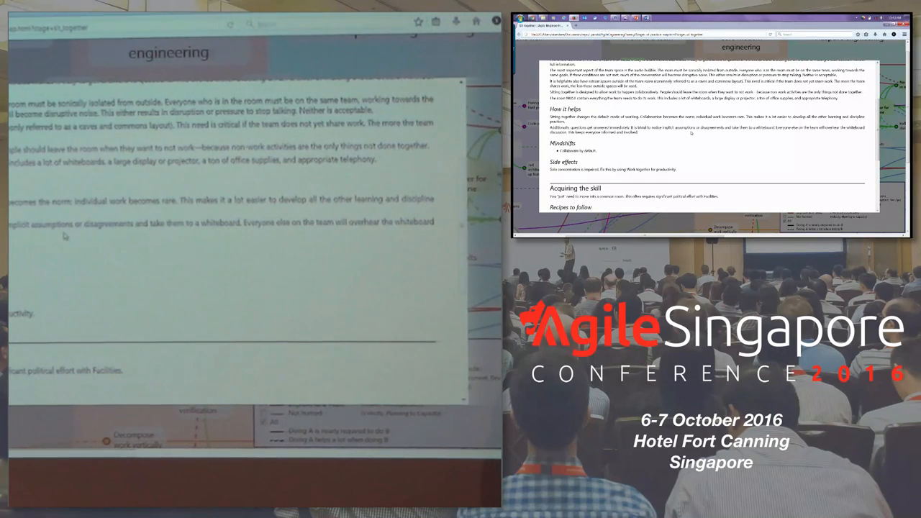
pyautogui.scroll(-3)
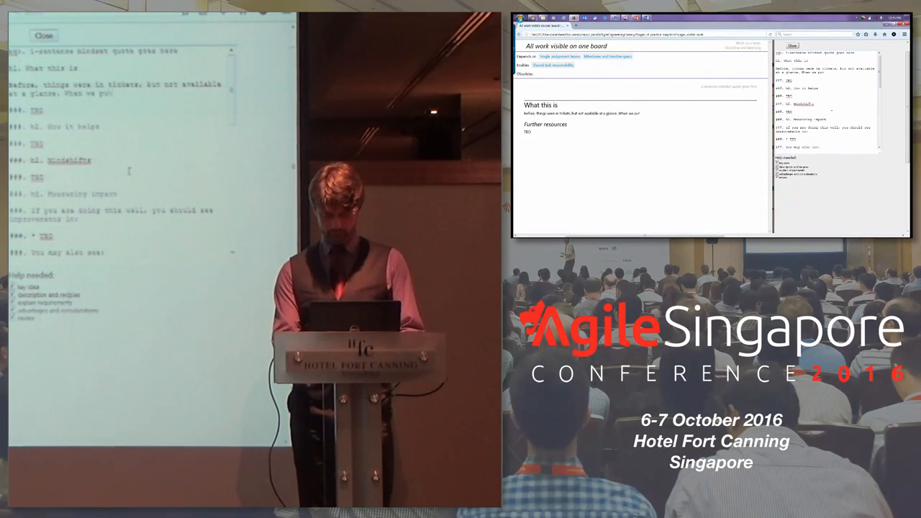
# - Replace the TBD under 'How it helps' with 'Meetings become less of a pain' and 'No longer spend time asking p...'
pyautogui.write('all the work on one board, everyone could see what everyone else was doing.')
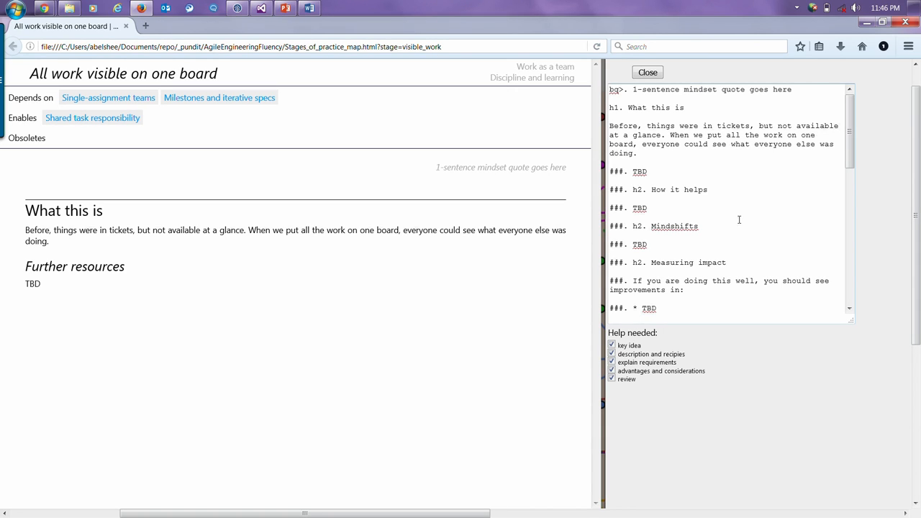
pyautogui.doubleClick(621, 189)
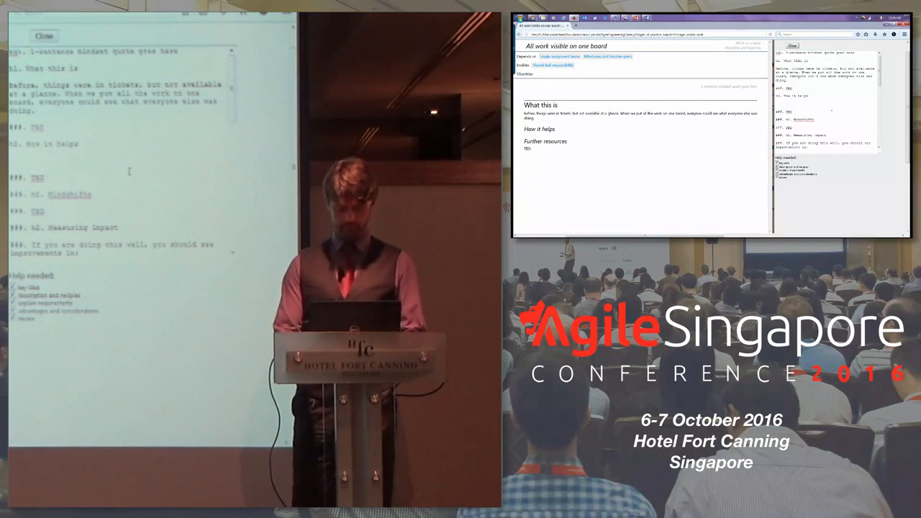
pyautogui.write('Meetings:')
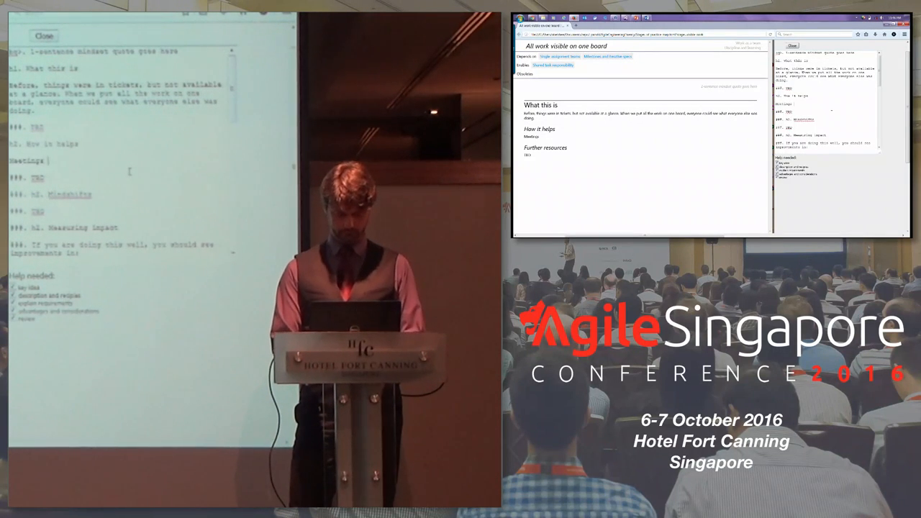
pyautogui.write('become')
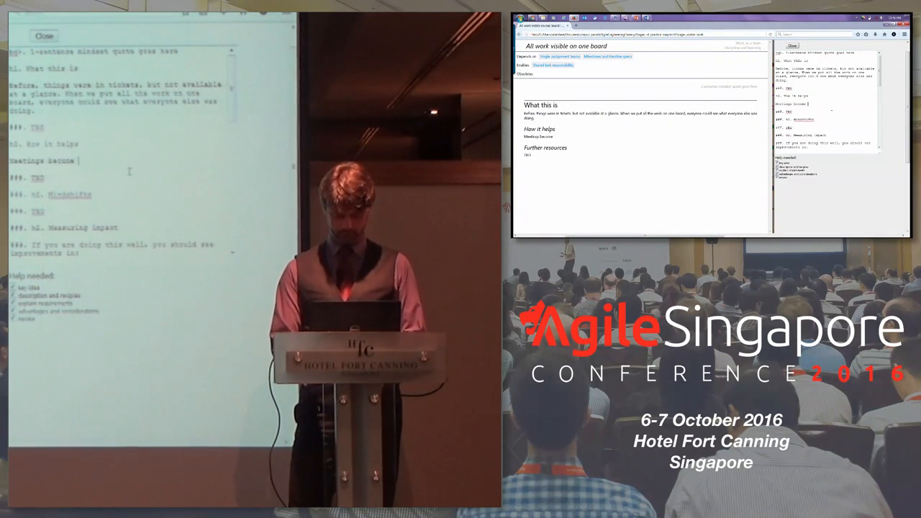
pyautogui.write('less of a pain.')
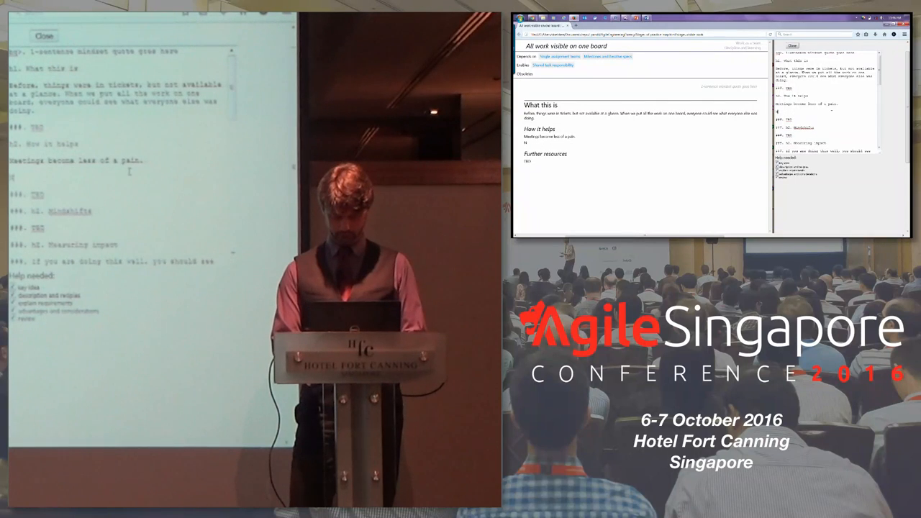
pyautogui.write('No longer spend')
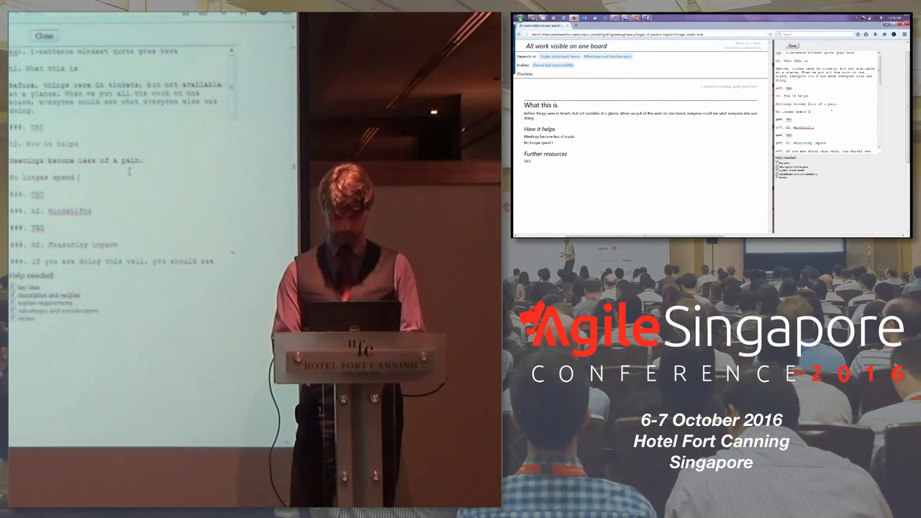
pyautogui.write('time asking p')
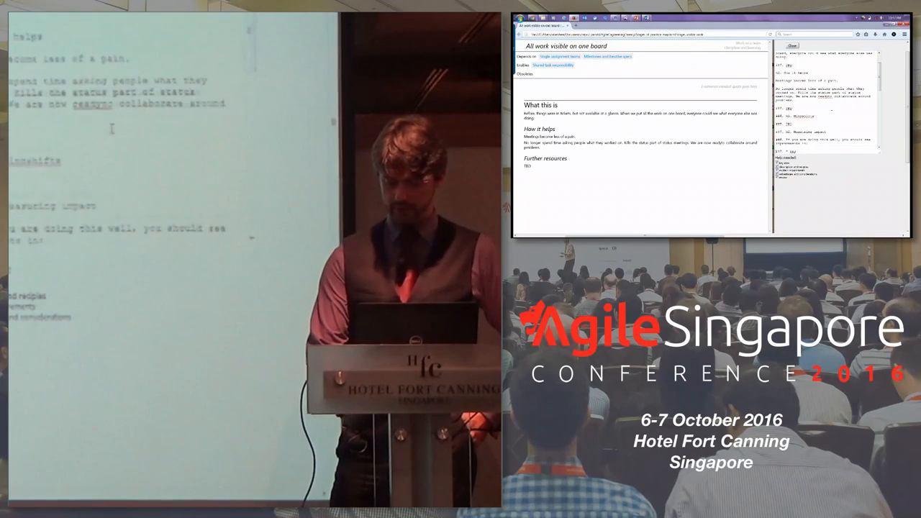
# - Write 'More regular meetings, using a physical board. Physical board at first helped.' under Recipes to follow
pyautogui.scroll(-3)
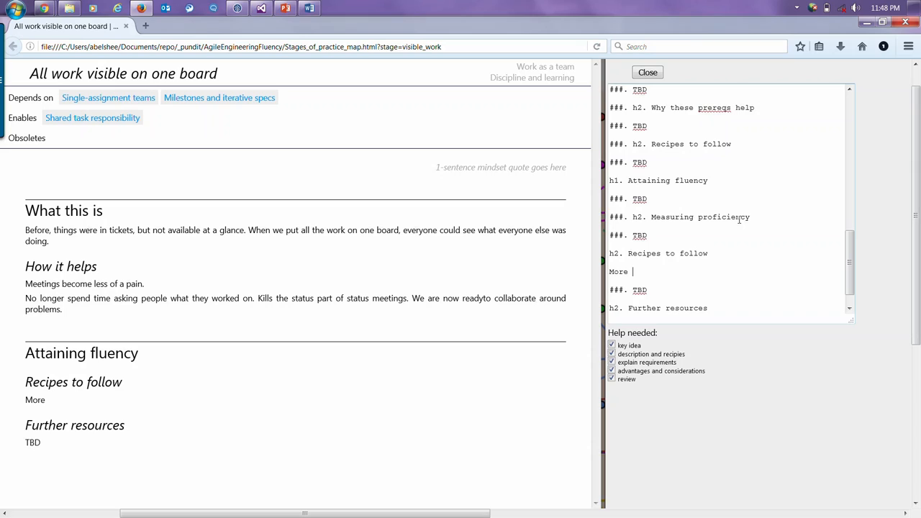
pyautogui.write('regular meeting')
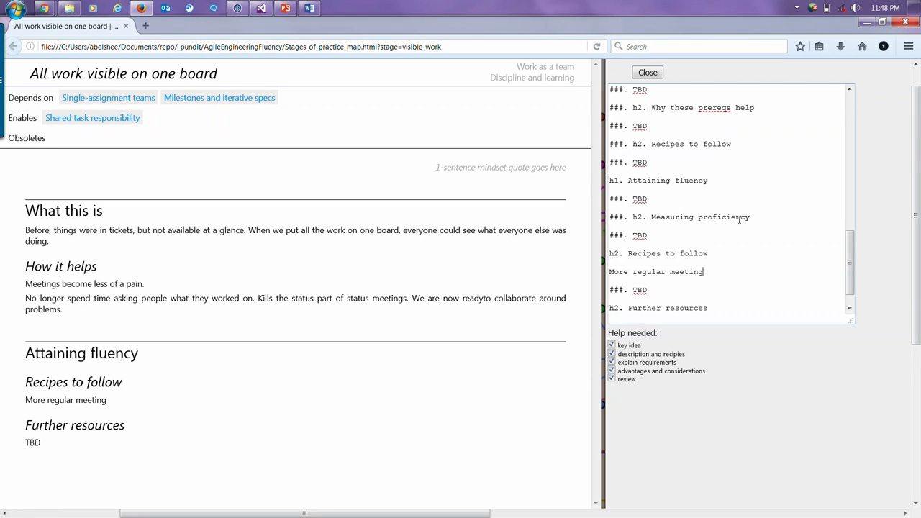
pyautogui.write('s, using a ph')
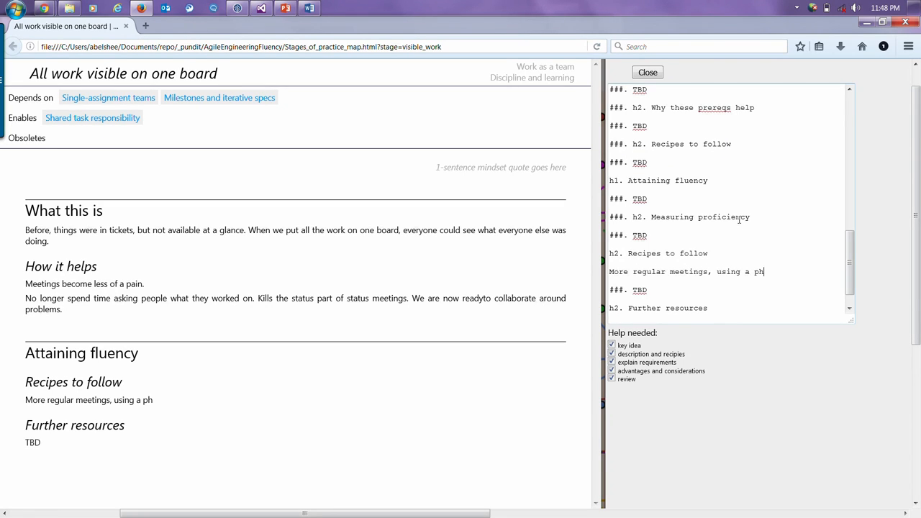
pyautogui.write('ysical')
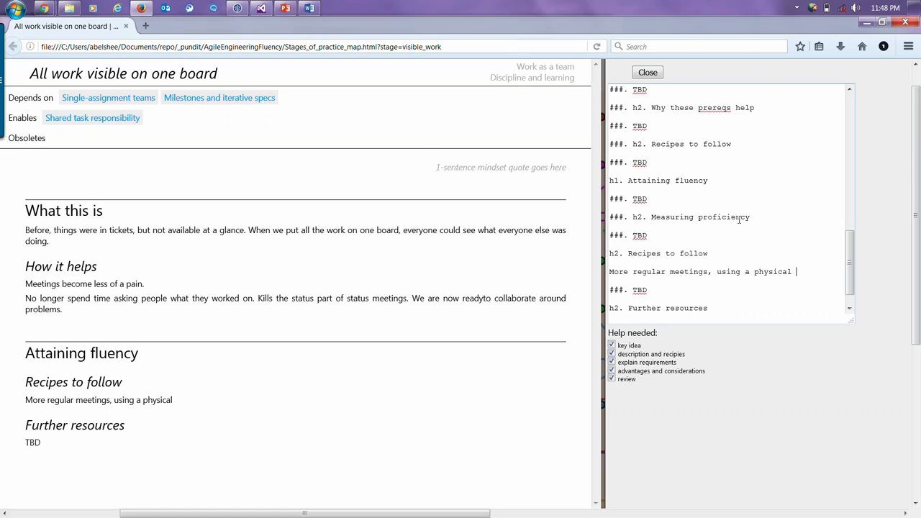
pyautogui.write('board.')
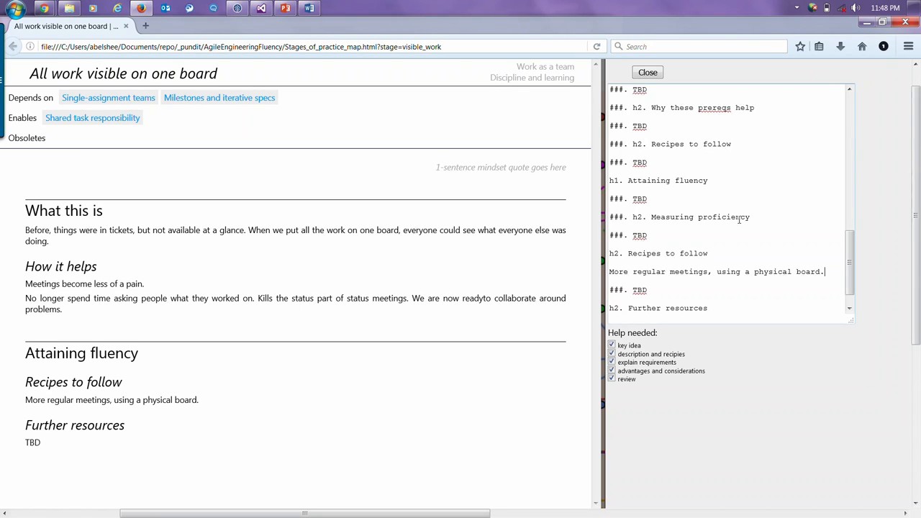
pyautogui.write('P')
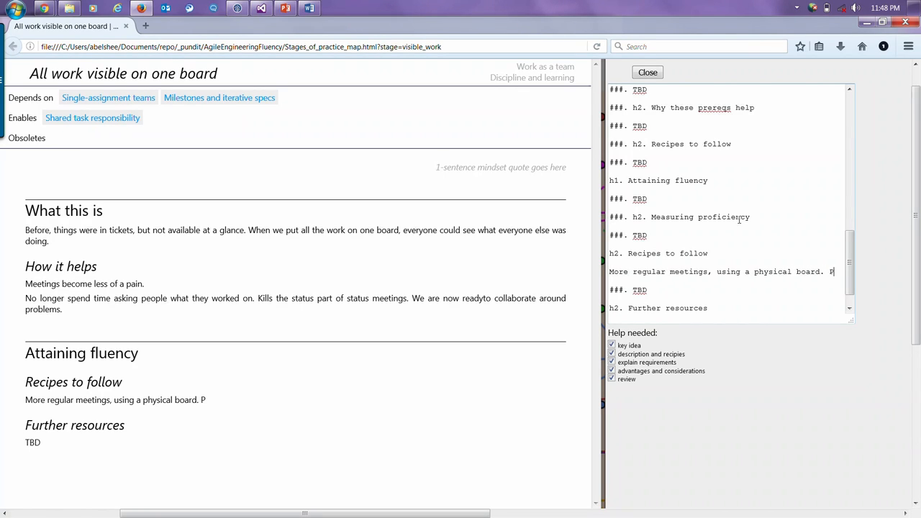
pyautogui.write('hsyical board')
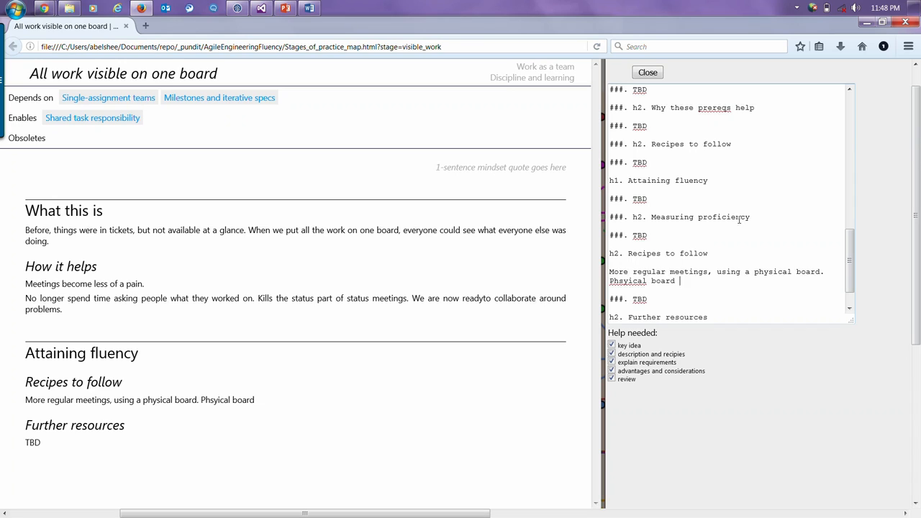
pyautogui.write('at first helped.')
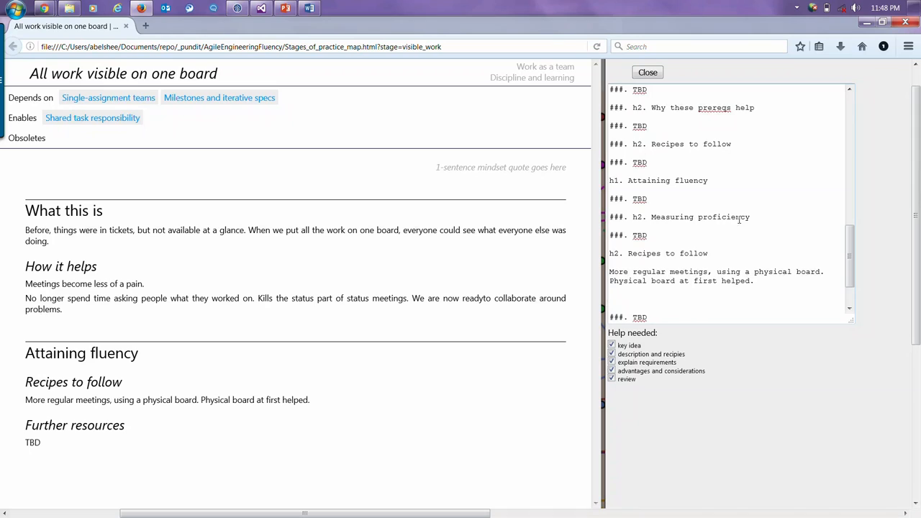
pyautogui.click(610, 299)
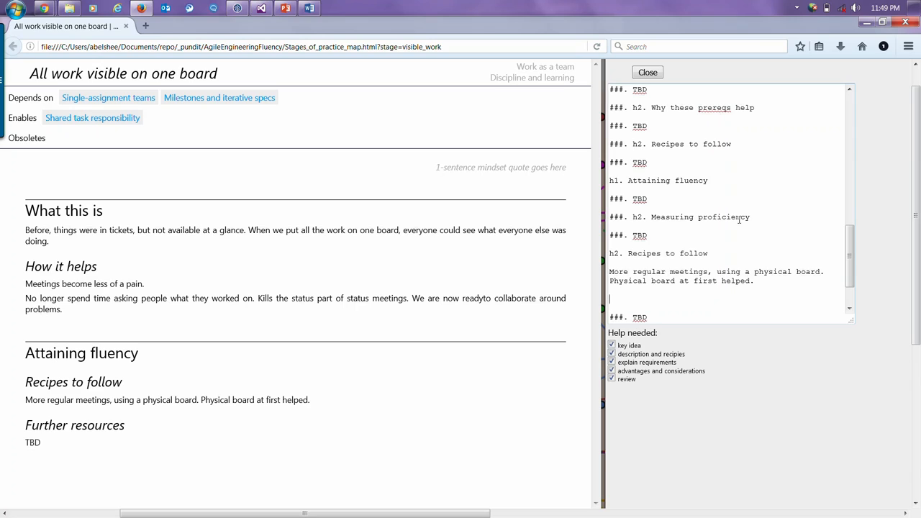
# - Add the recipe line 'Use the board in your existing meetings.' and leave the editor field
pyautogui.write('Use the board')
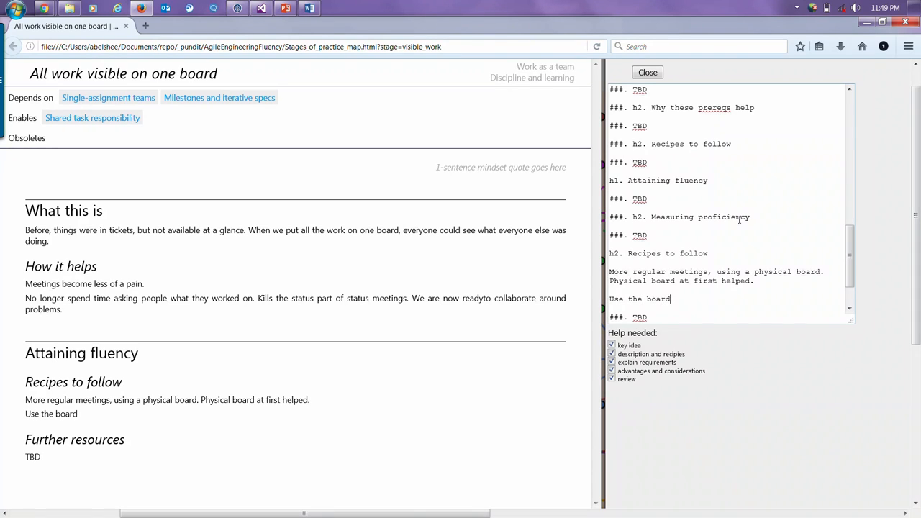
pyautogui.write('in your exis')
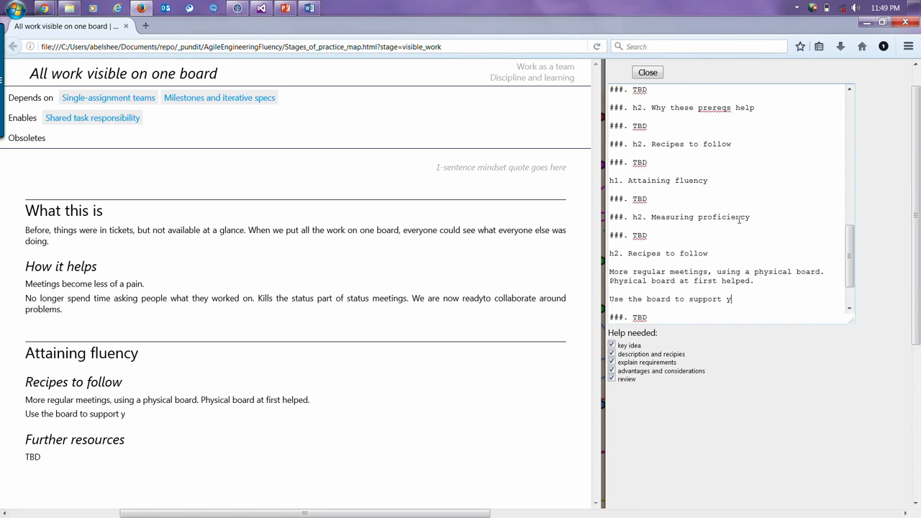
pyautogui.write('our existing')
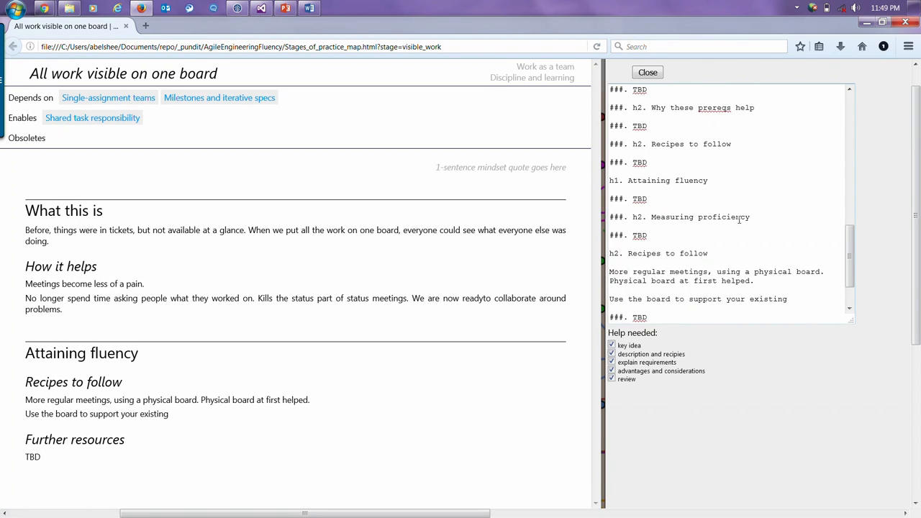
pyautogui.write('meetings.')
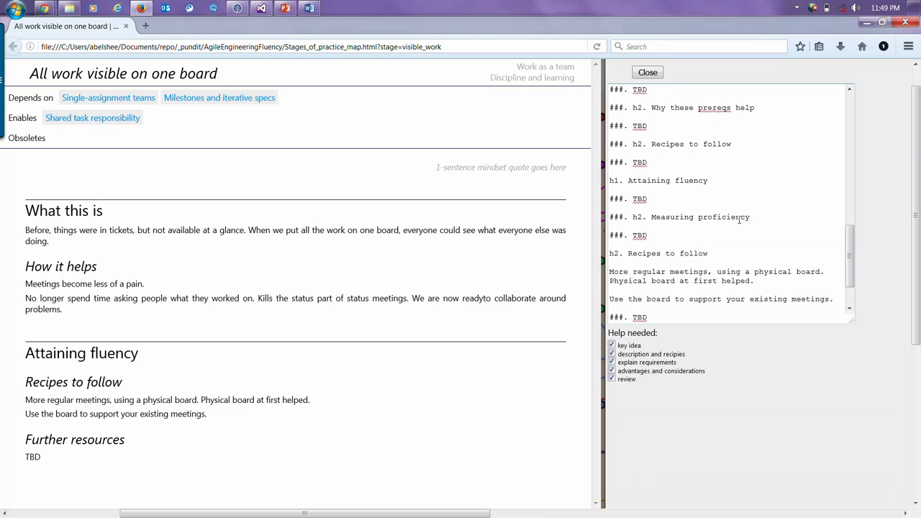
pyautogui.click(833, 299)
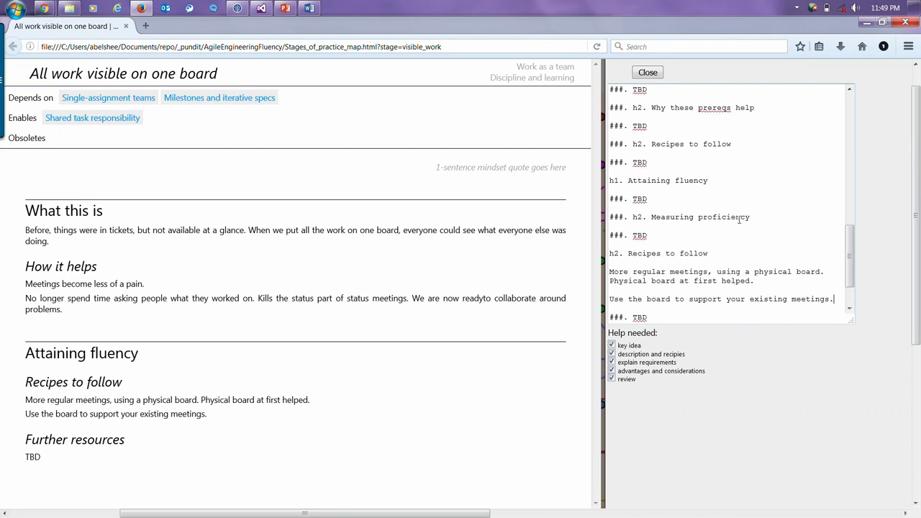